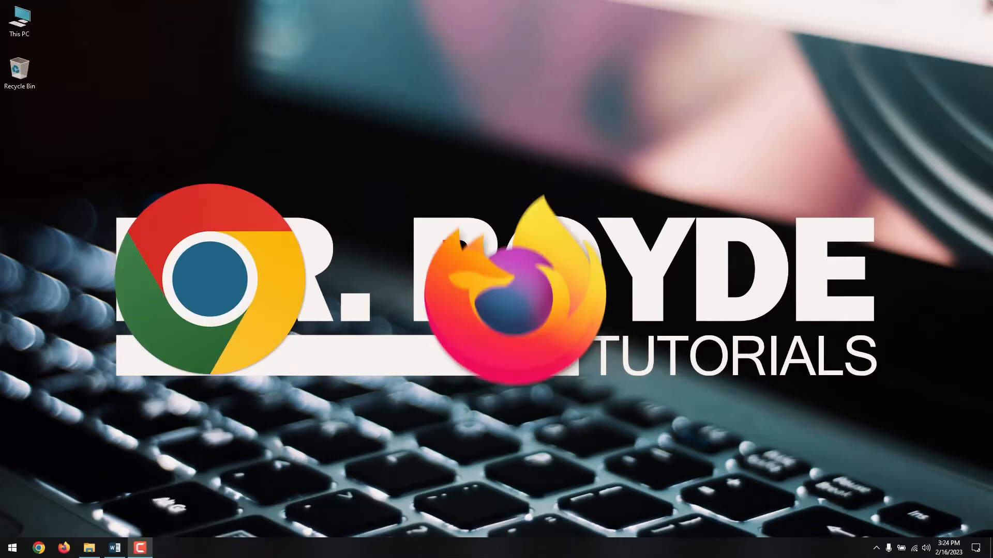
# - Open File Explorer to Test Folder on Local Disk (C:), showing the test XML file
pyautogui.click(90, 547)
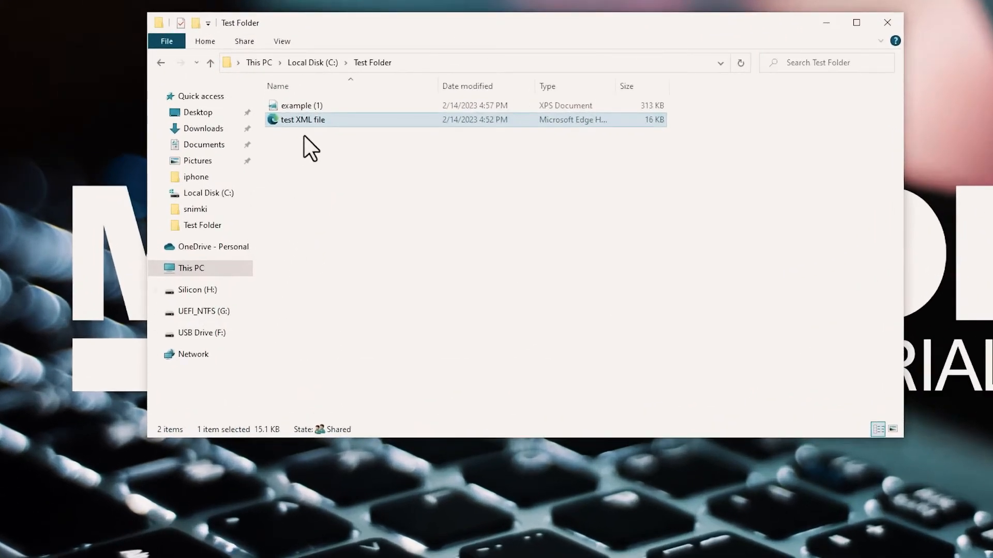
pyautogui.moveTo(315, 132)
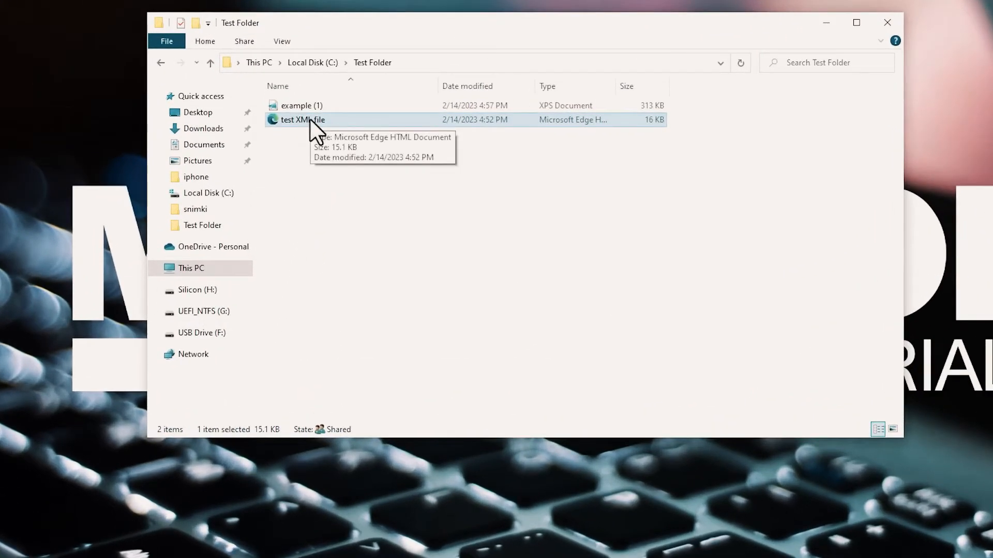
# - Open the test XML file with Firefox via the Open with menu
pyautogui.rightClick(307, 120)
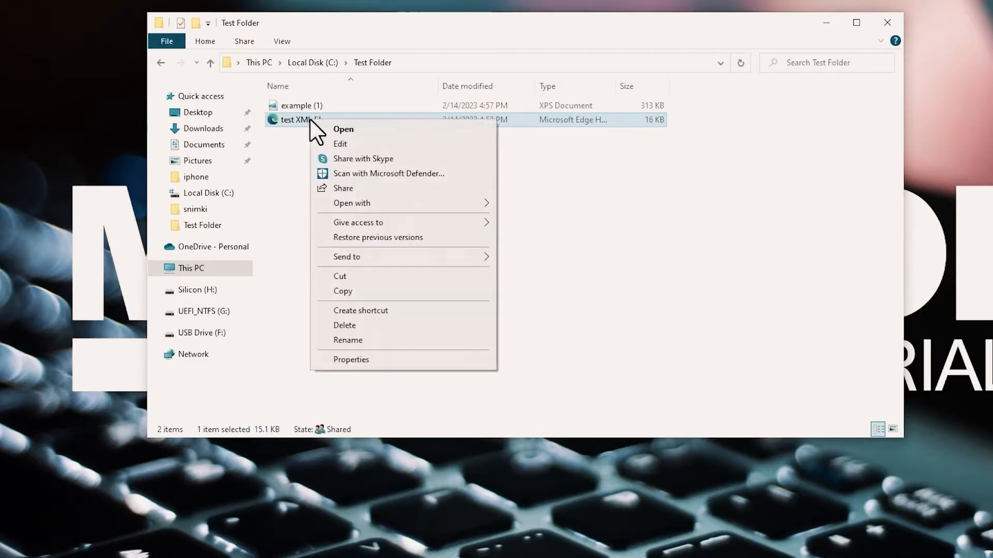
pyautogui.click(352, 203)
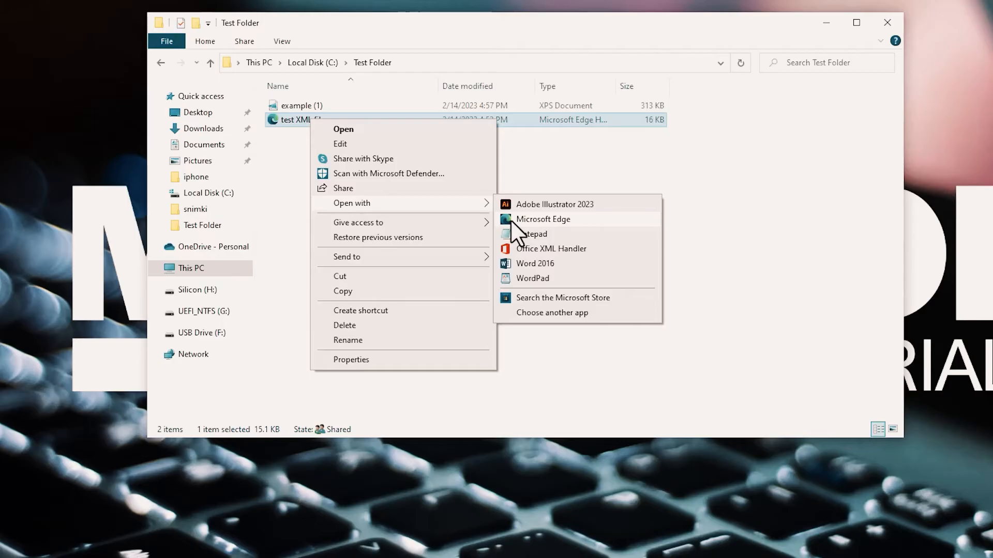
pyautogui.click(543, 219)
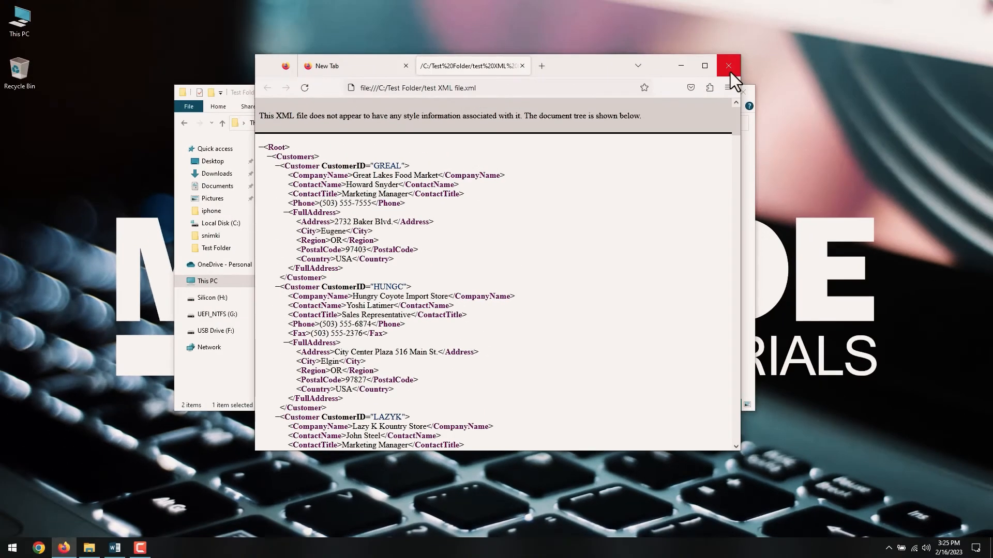
# - Close the Firefox window showing the XML customer records tree
pyautogui.click(728, 66)
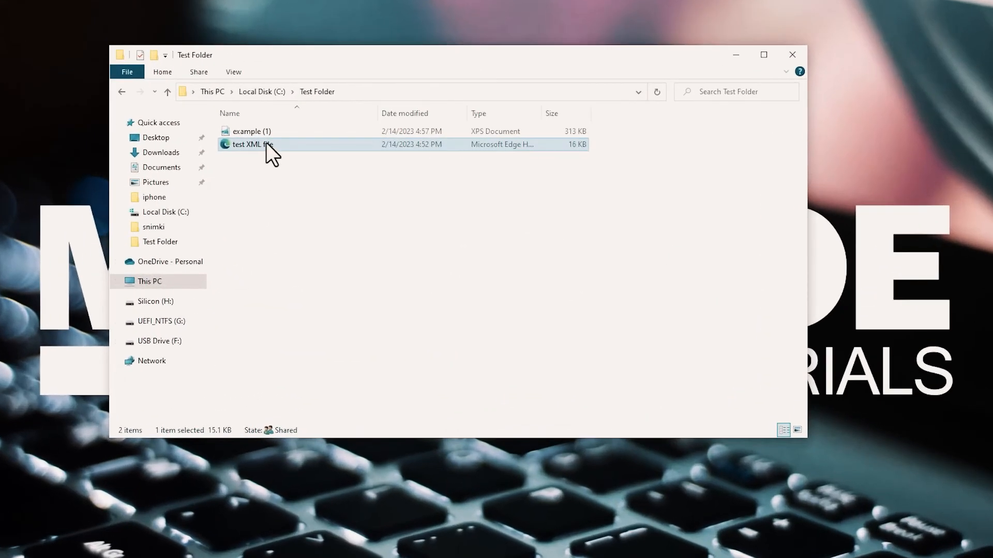
# - Open the test XML file with Notepad via the Open with menu
pyautogui.rightClick(262, 144)
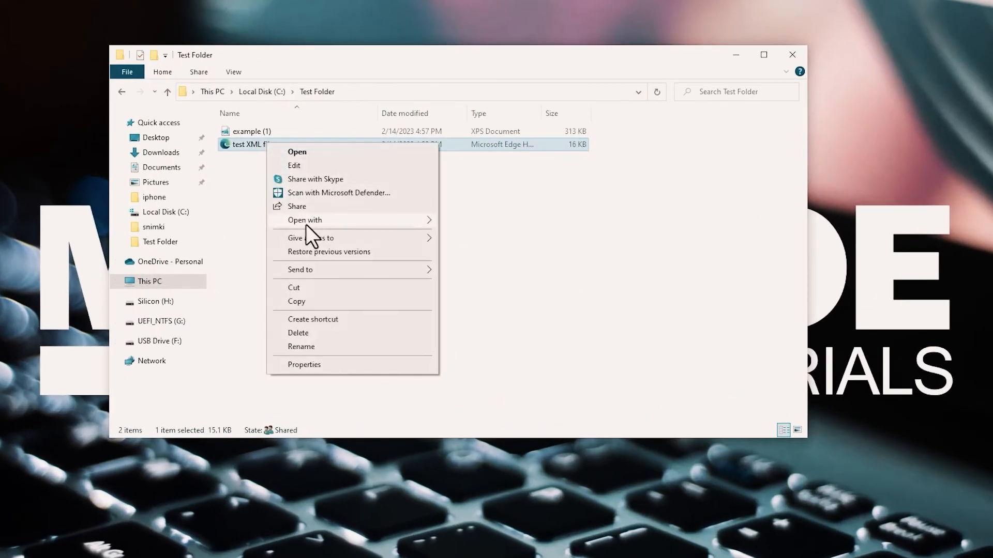
pyautogui.click(305, 220)
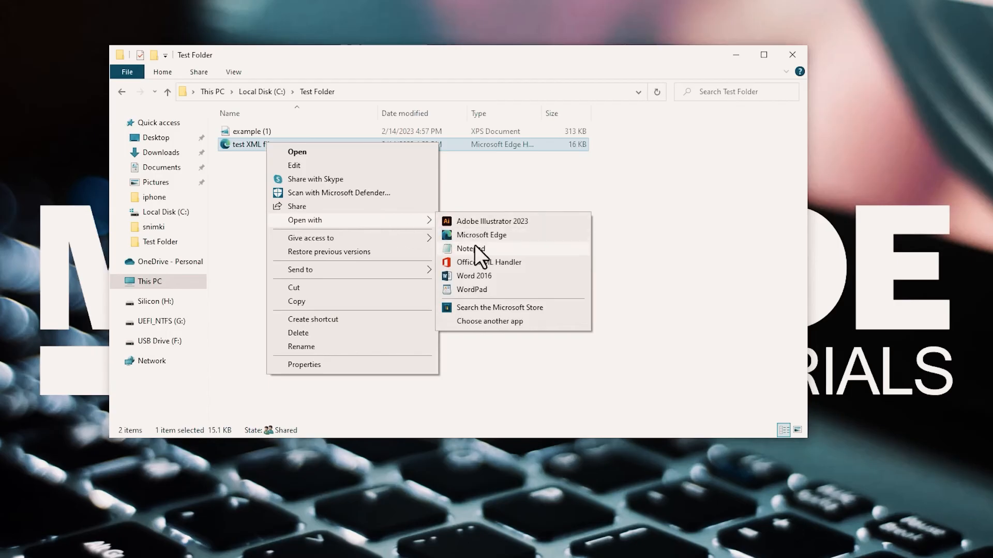
pyautogui.click(468, 249)
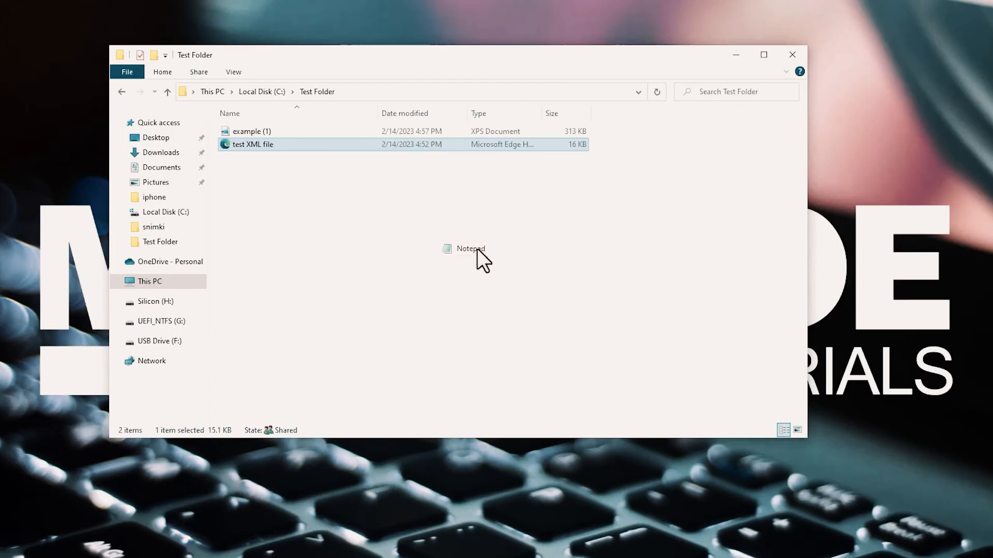